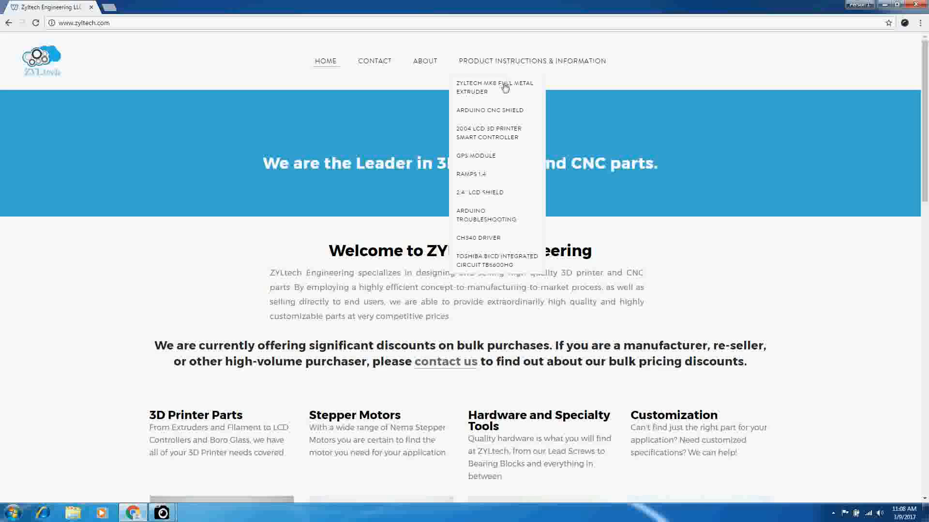
- Open the Arduino CNC Shield page from the Product Instructions & Information menu
left_click(489, 110)
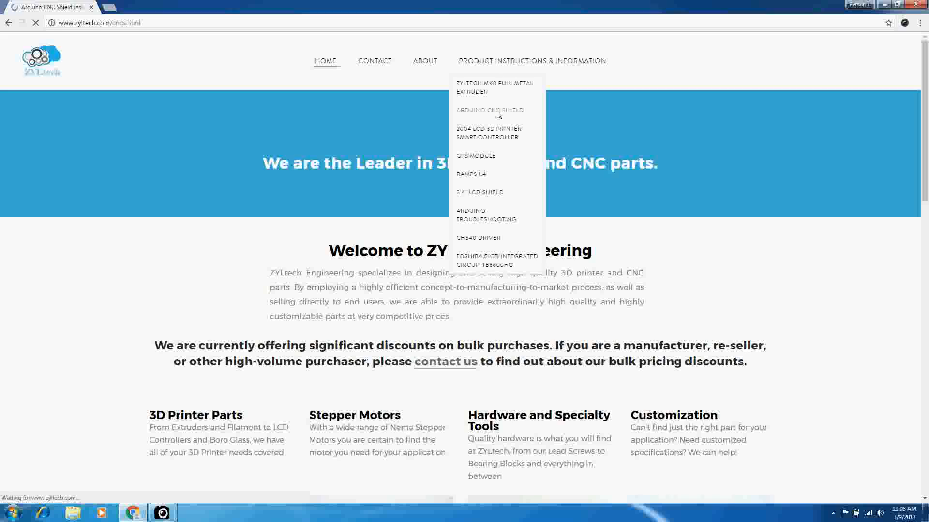
mouse_move(560, 106)
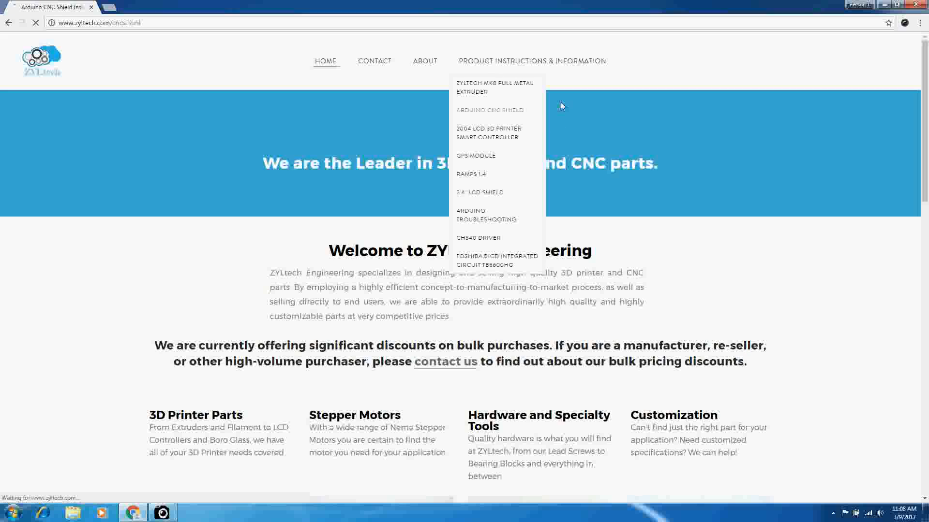
left_click(489, 110)
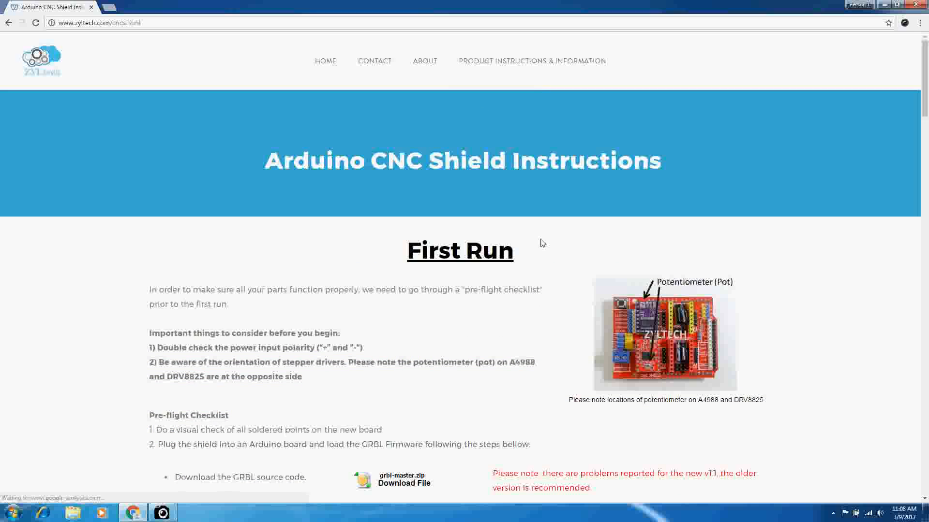
- Scroll to the Pre-flight Checklist and download grbl-master.zip
scroll("down", 3)
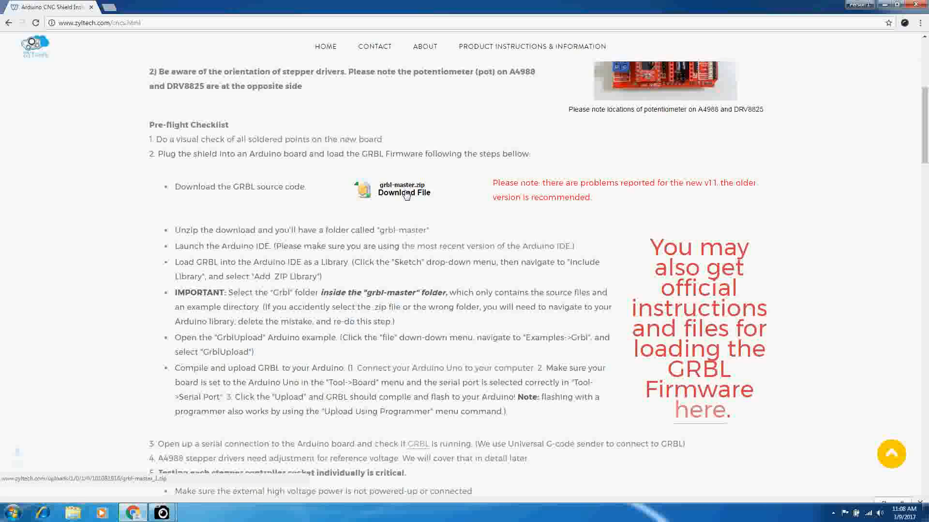
left_click(404, 193)
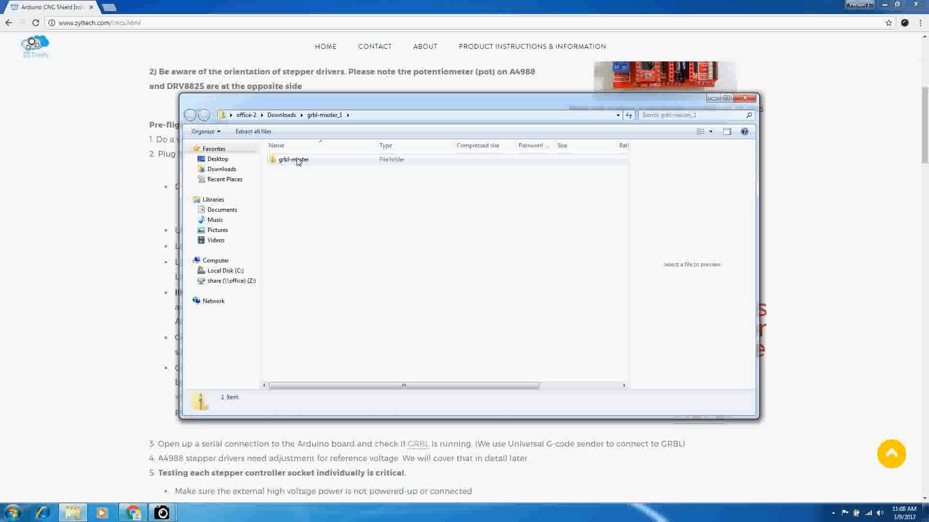
- Open the archive's grbl-master folder and copy the grbl folder inside it
double_click(292, 159)
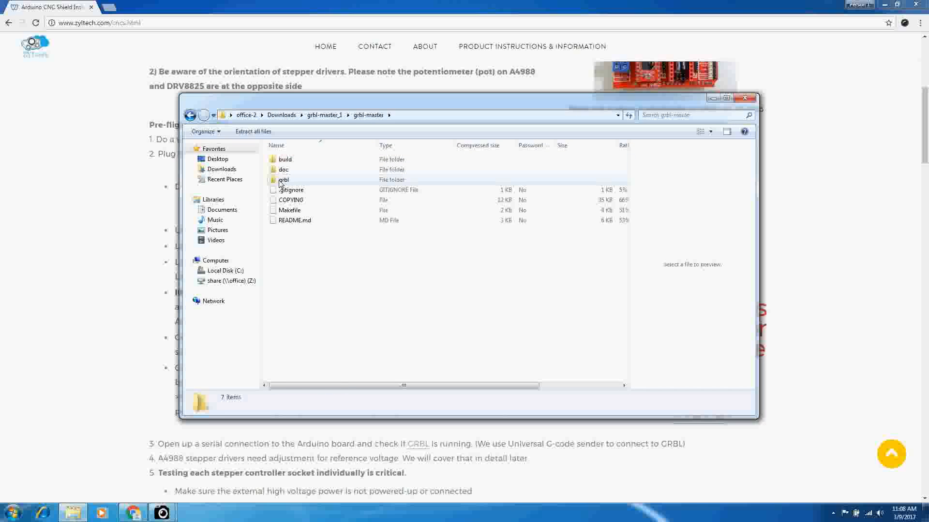
right_click(283, 179)
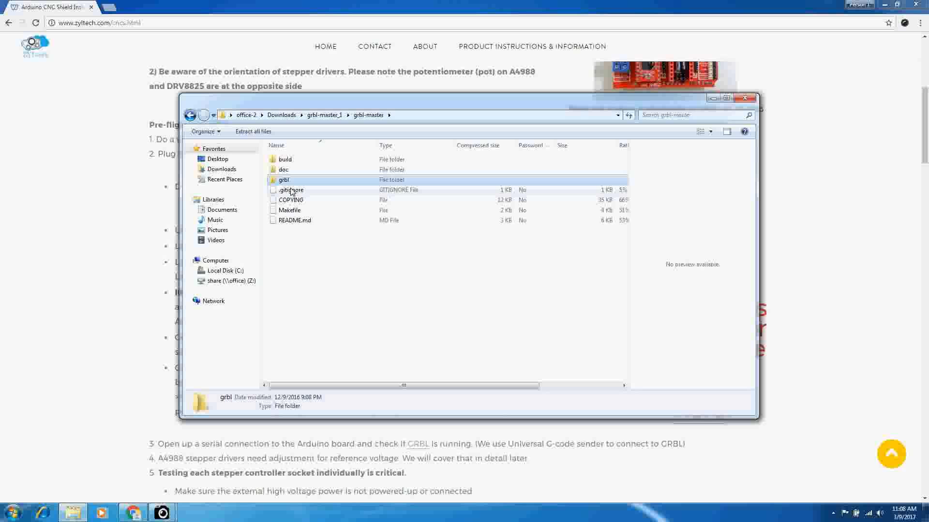
left_click(222, 209)
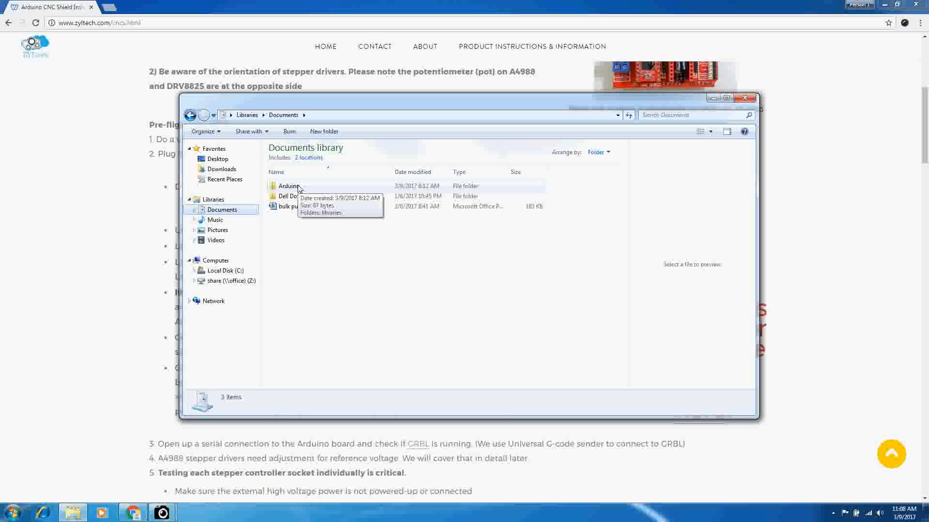
- Open the Arduino folder in Documents to reach its libraries folder
double_click(289, 186)
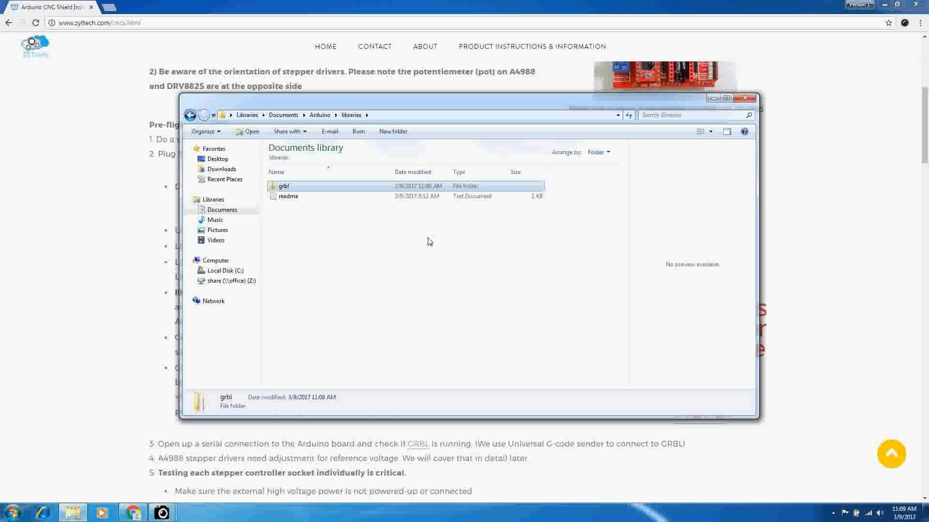
mouse_move(794, 106)
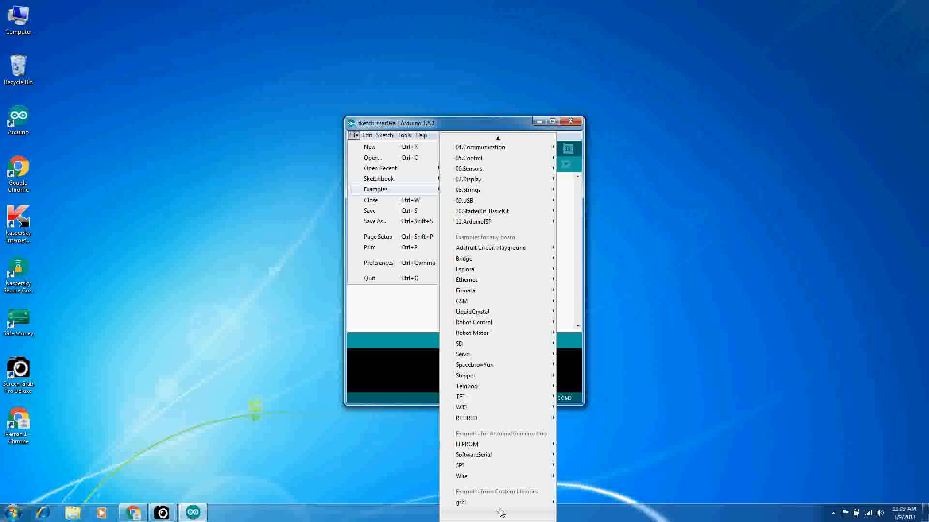
mouse_move(460, 502)
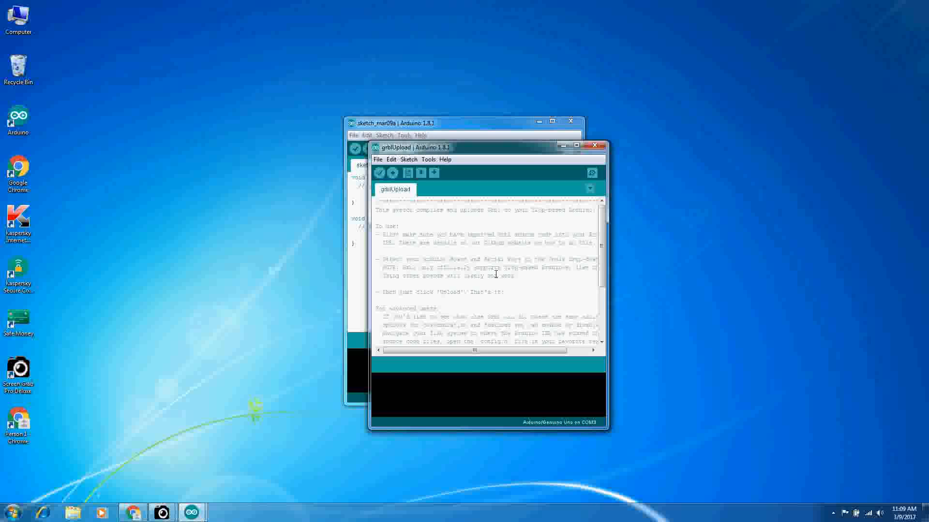
- Set the grblUpload sketch's board to Arduino/Genuino Uno under Tools > Board
left_click(428, 159)
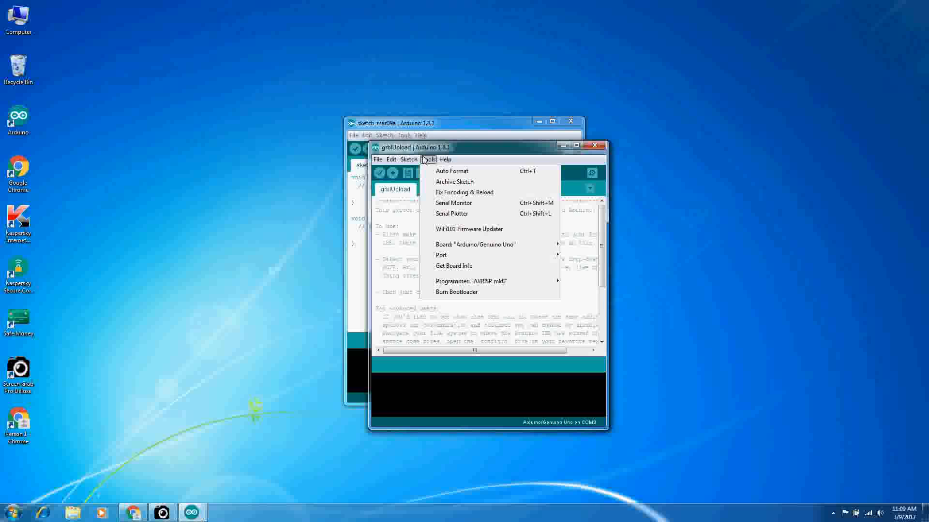
left_click(474, 243)
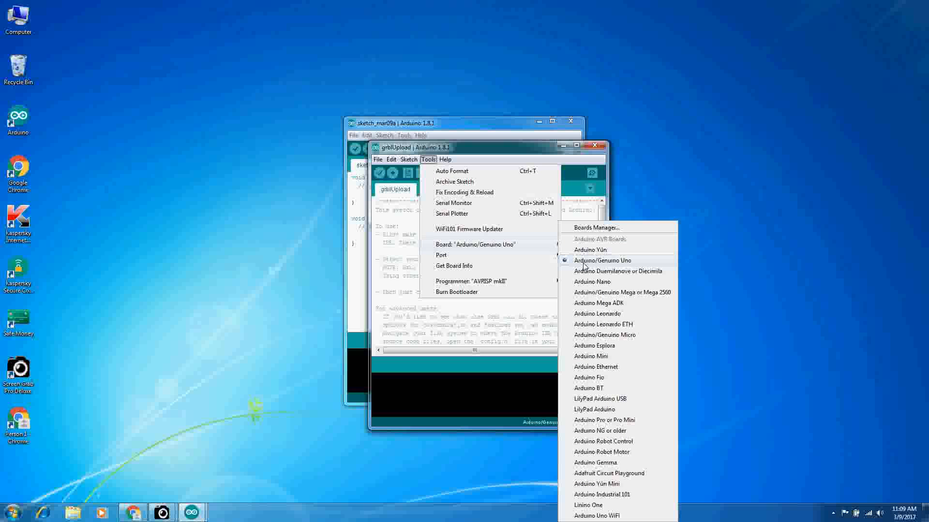
left_click(601, 261)
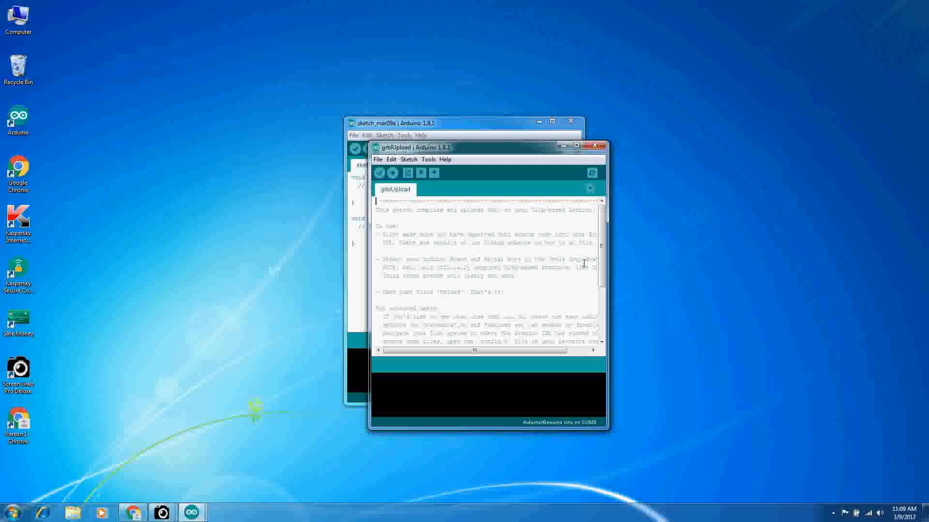
mouse_move(431, 164)
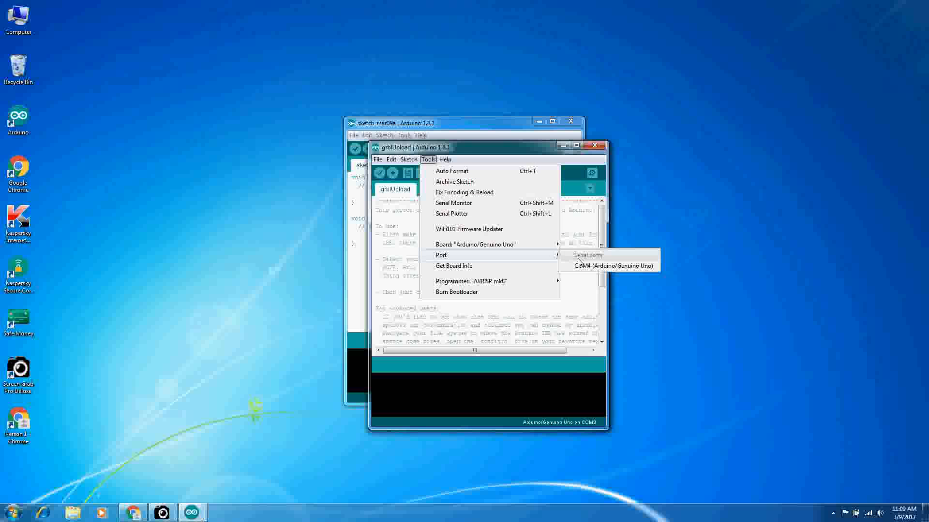
mouse_move(594, 268)
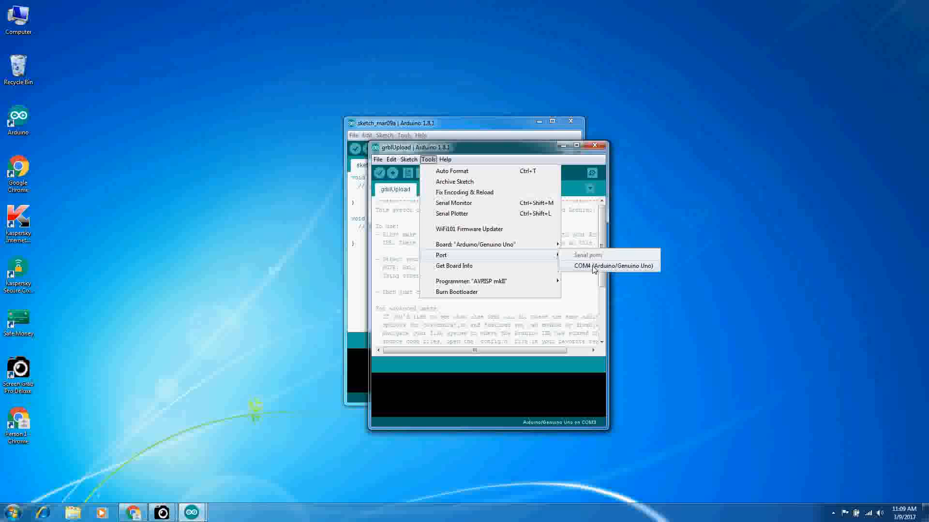
- Select COM3, the Arduino/Genuino Uno, as the serial port
left_click(605, 265)
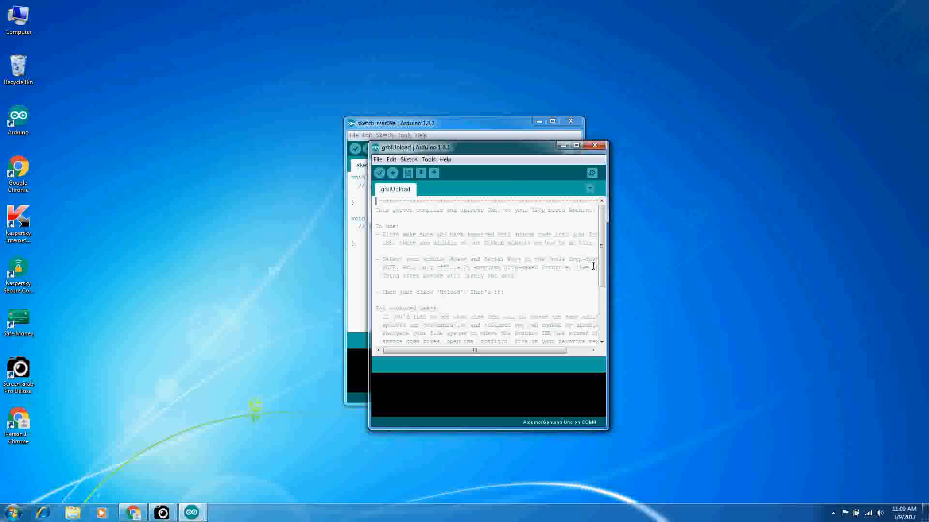